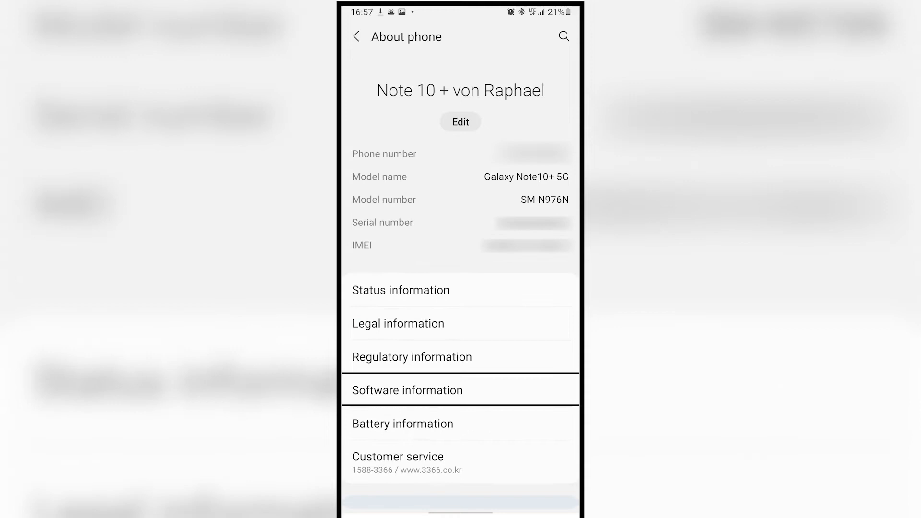
Leave the About phone screen and switch to Photoshop with the autumn river photo
{"action": "left_click", "coordinate": [357, 37]}
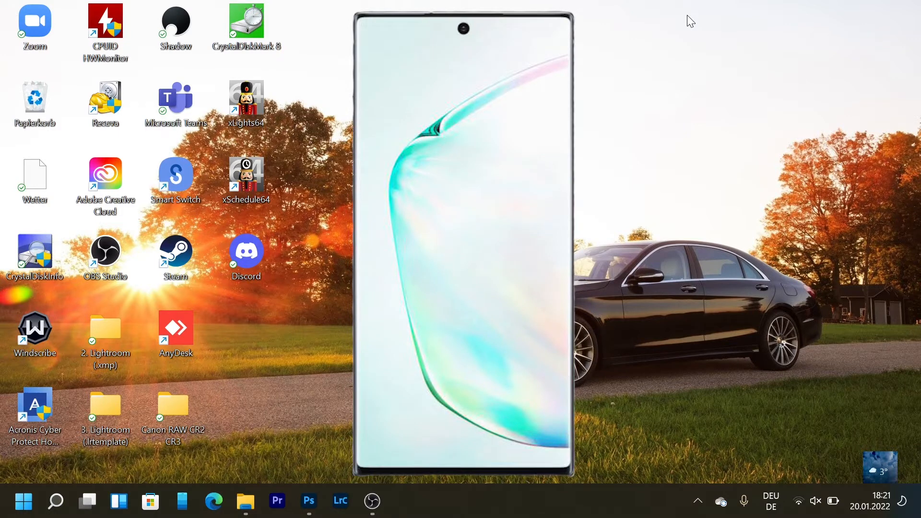
{"action": "left_click", "coordinate": [309, 501]}
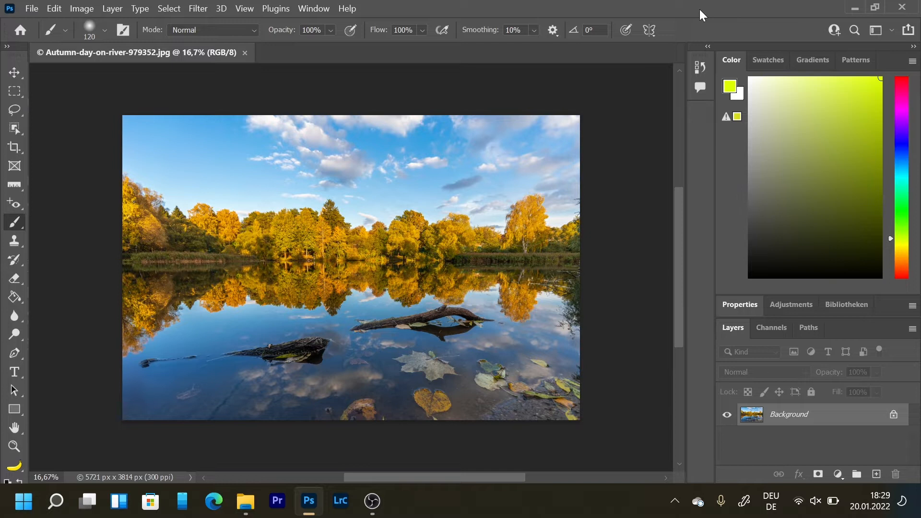
Create a new empty Layer 1 above the Background of the river photo
{"action": "left_click", "coordinate": [876, 474]}
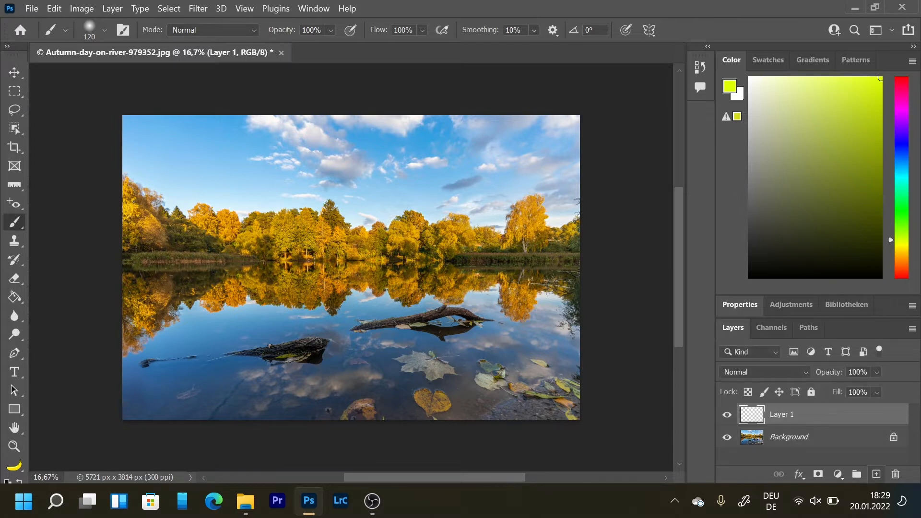
{"action": "mouse_move", "coordinate": [877, 474]}
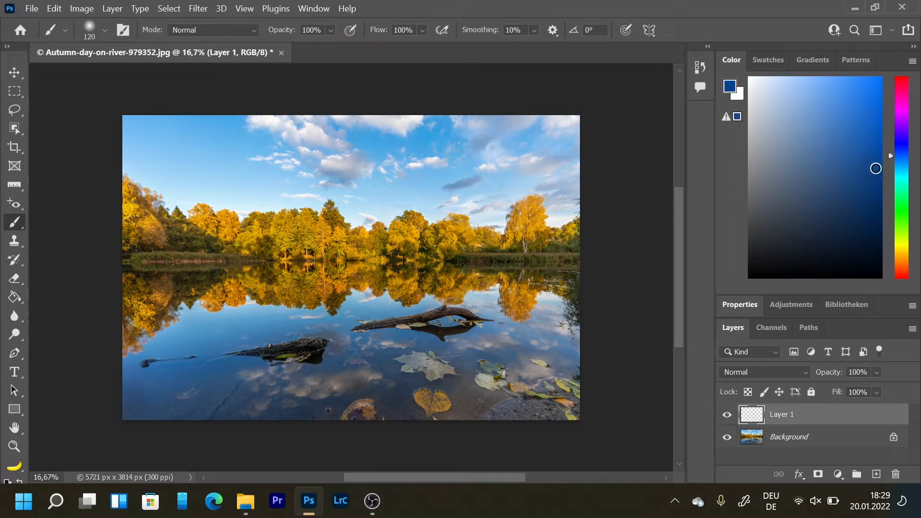
Pick a brighter blue and brush test strokes onto Layer 1 in the upper-left sky
{"action": "left_click", "coordinate": [873, 101]}
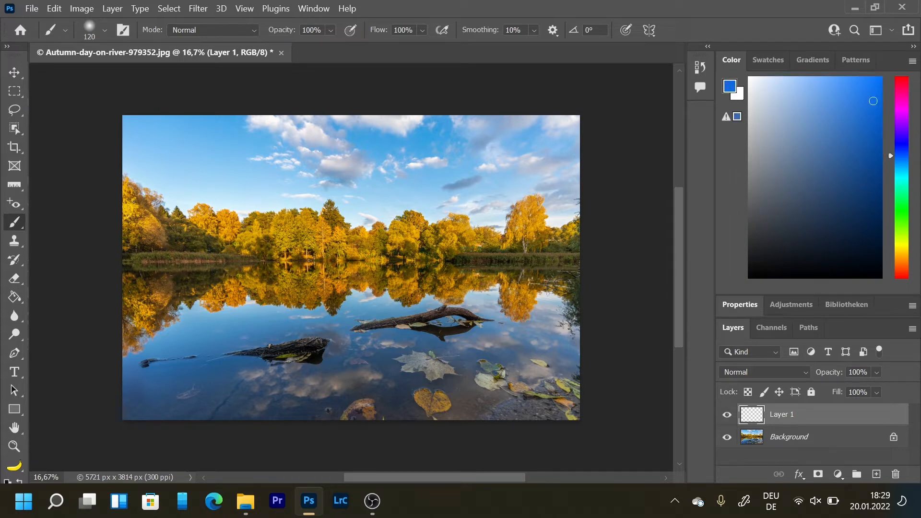
{"action": "left_click_drag", "start_coordinate": [136, 121], "coordinate": [164, 124]}
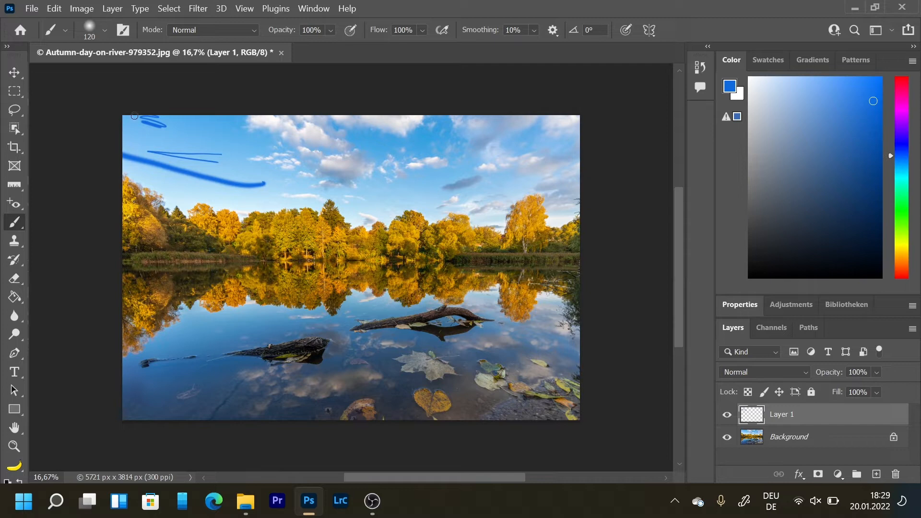
{"action": "mouse_move", "coordinate": [117, 117]}
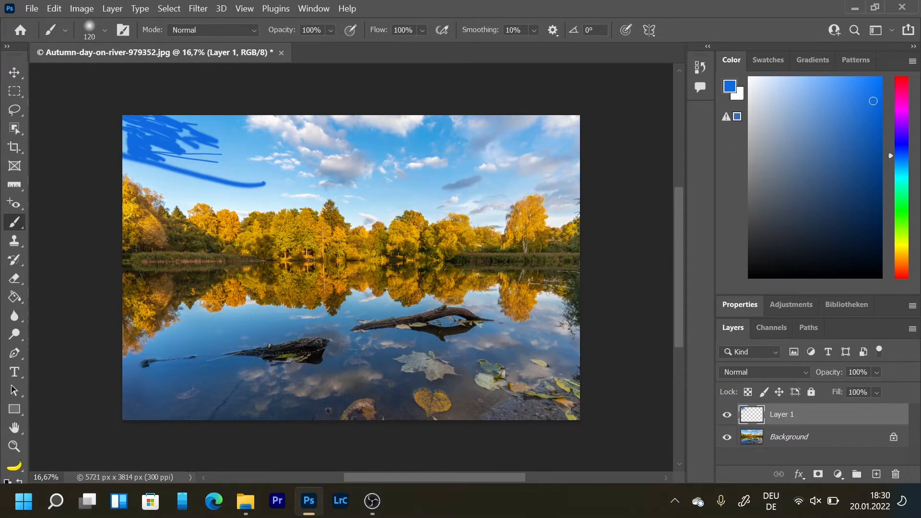
Paint the upper sky solid blue with the large soft brush, left to right
{"action": "left_click", "coordinate": [105, 29]}
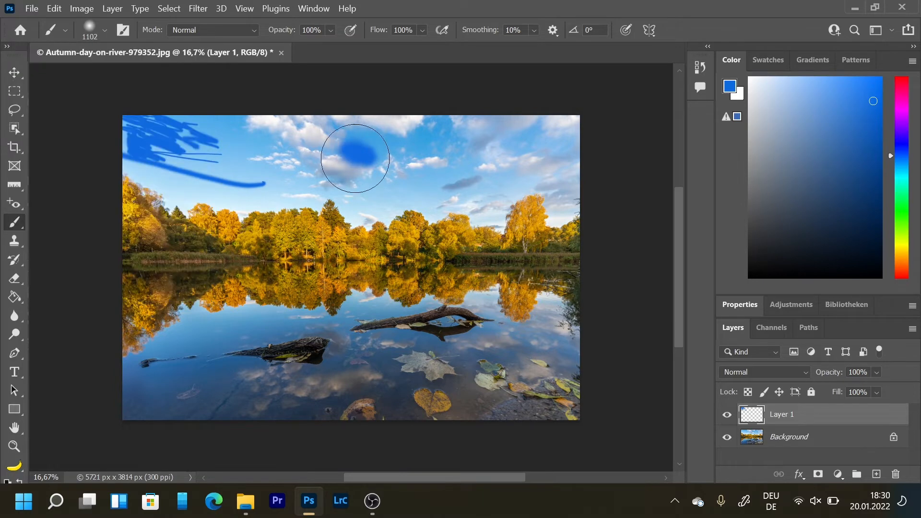
{"action": "left_click_drag", "start_coordinate": [352, 157], "coordinate": [193, 124]}
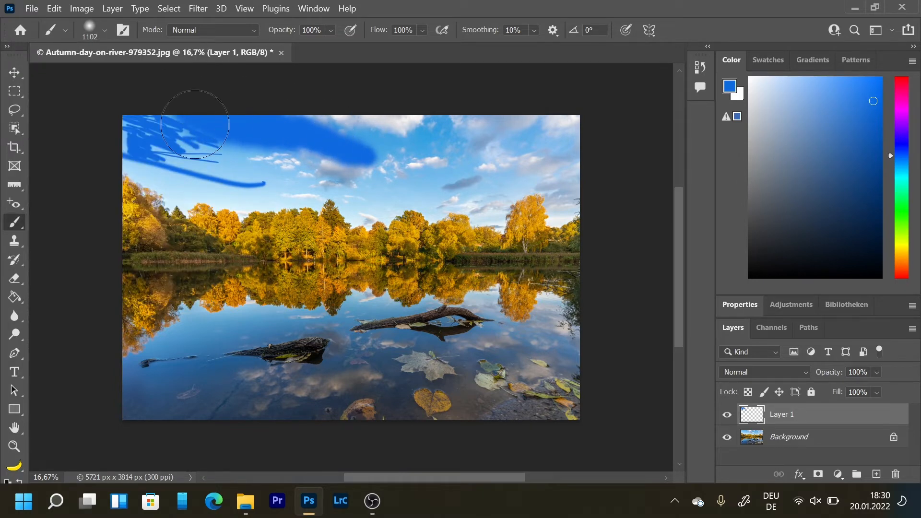
{"action": "left_click_drag", "start_coordinate": [194, 124], "coordinate": [420, 150]}
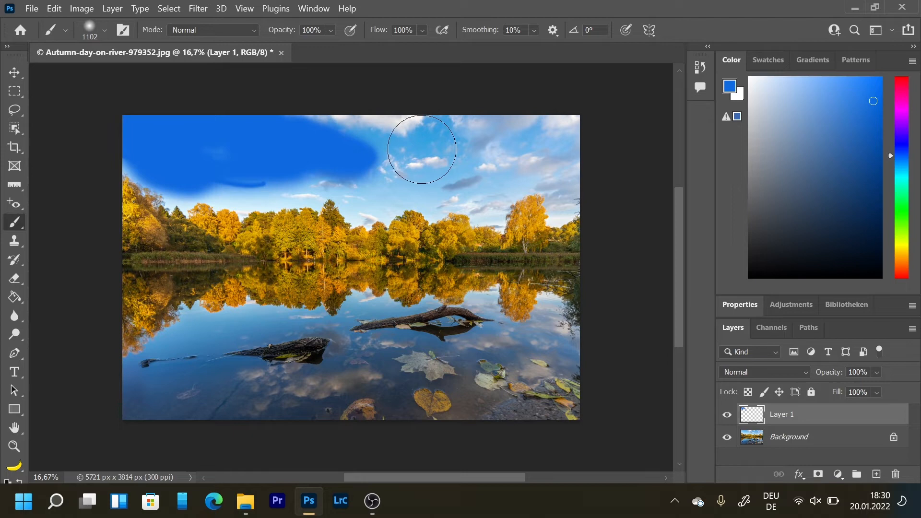
{"action": "left_click_drag", "start_coordinate": [421, 149], "coordinate": [535, 128]}
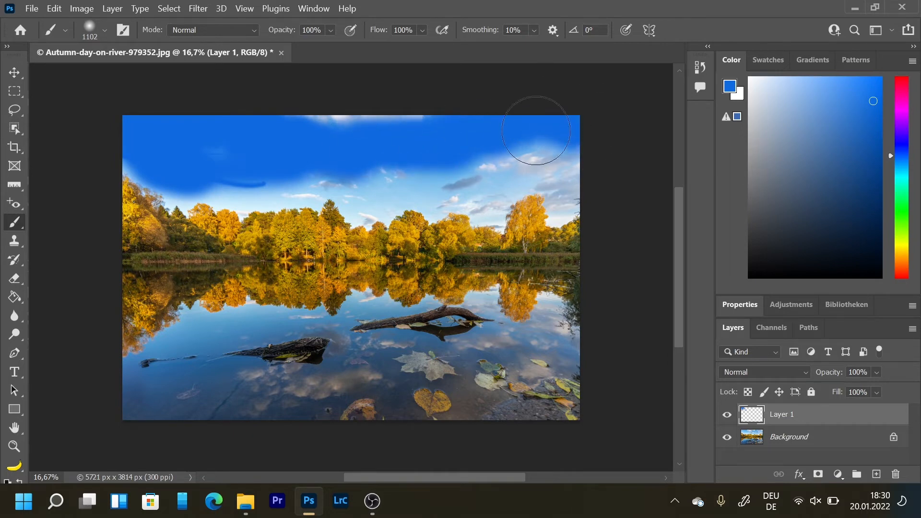
{"action": "left_click_drag", "start_coordinate": [534, 129], "coordinate": [372, 171]}
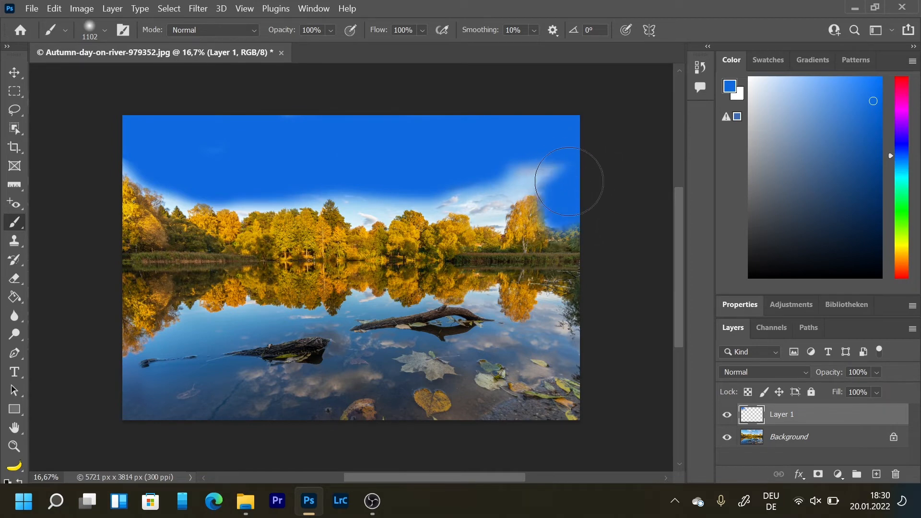
Bring the blue down to the treeline and fill the remaining gaps above the treetops
{"action": "left_click_drag", "start_coordinate": [567, 180], "coordinate": [493, 194]}
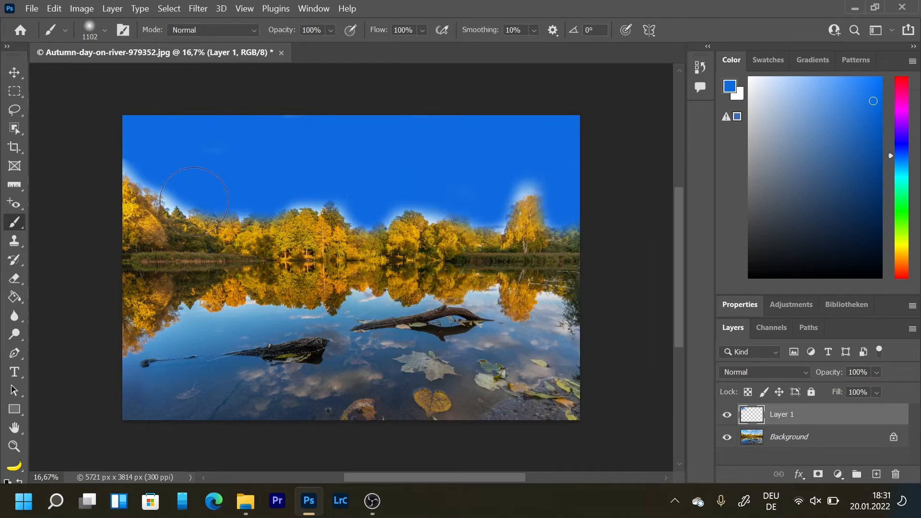
{"action": "left_click_drag", "start_coordinate": [193, 199], "coordinate": [516, 193]}
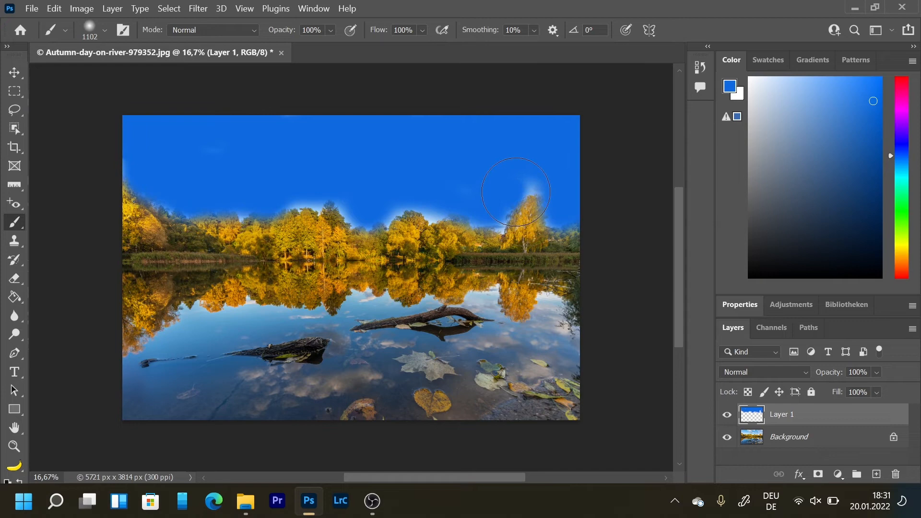
{"action": "left_click_drag", "start_coordinate": [516, 192], "coordinate": [428, 211]}
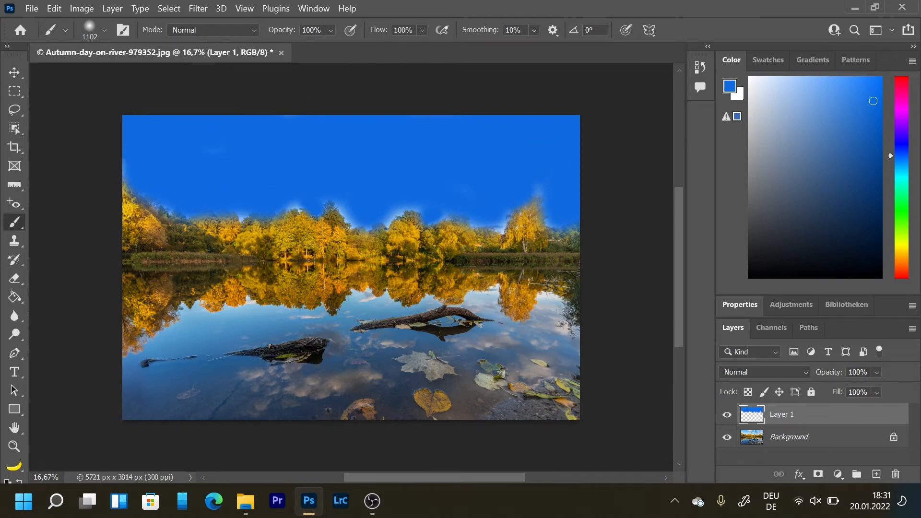
{"action": "mouse_move", "coordinate": [127, 155]}
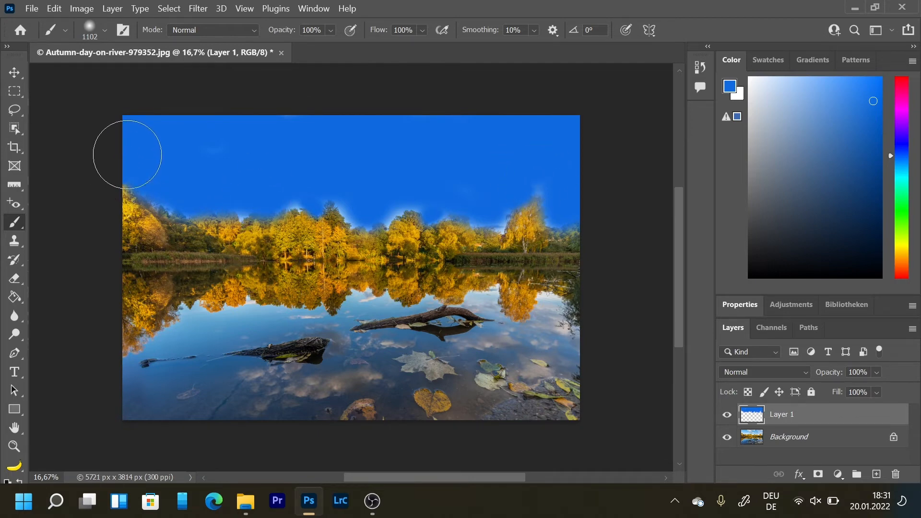
{"action": "mouse_move", "coordinate": [398, 211]}
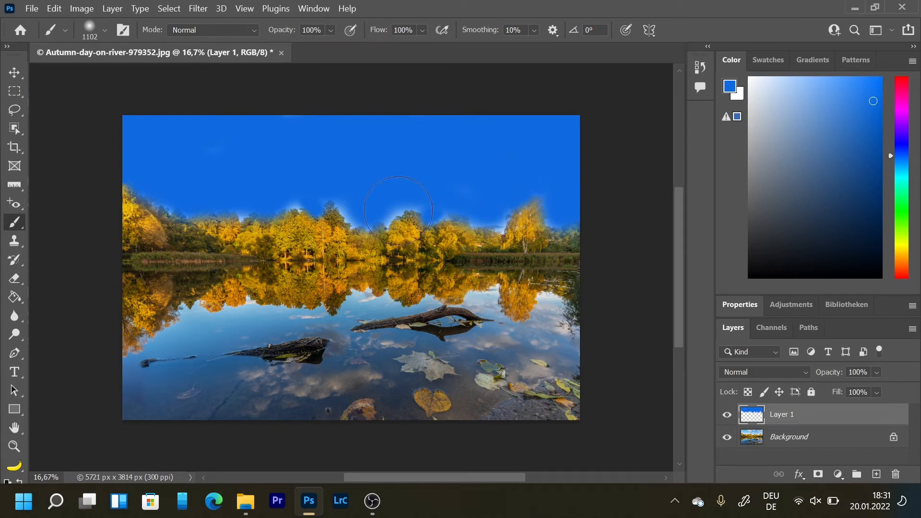
{"action": "left_click_drag", "start_coordinate": [396, 208], "coordinate": [356, 203]}
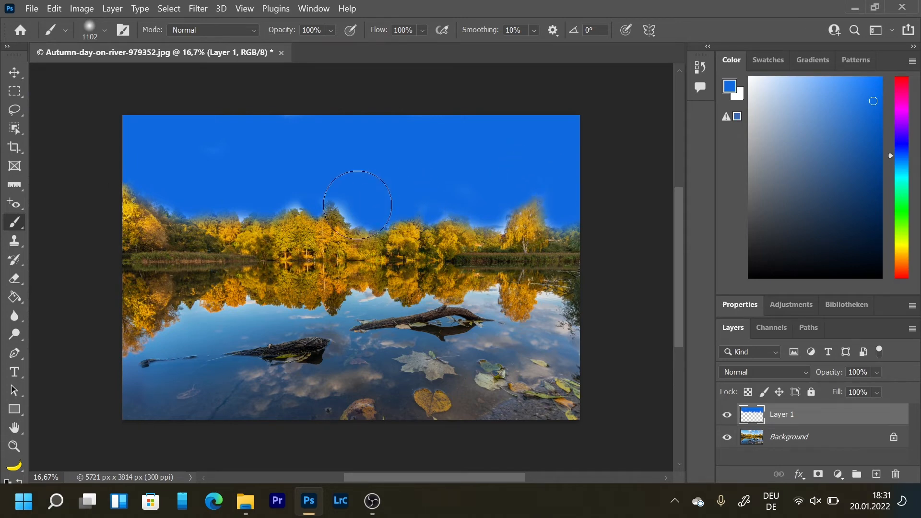
{"action": "left_click", "coordinate": [357, 204]}
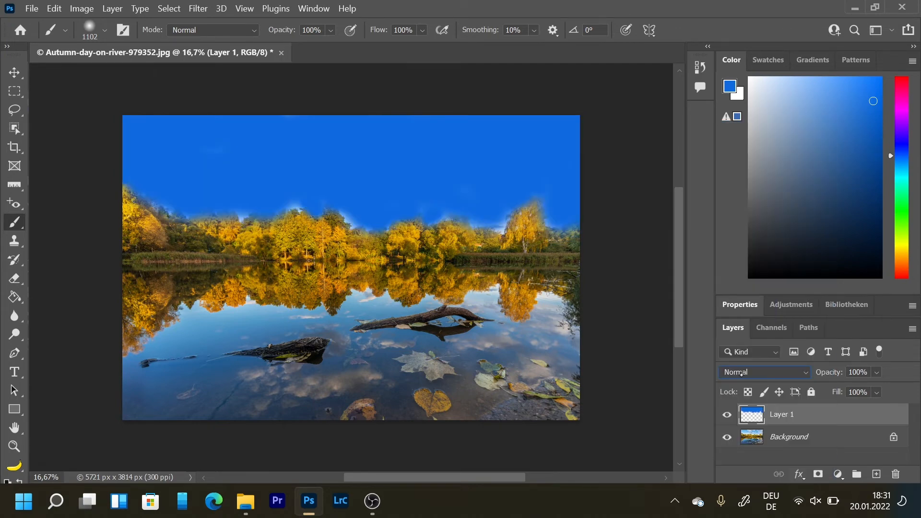
Set Layer 1 to Soft Light blending so the clouds show through the deeper blue
{"action": "left_click", "coordinate": [763, 373]}
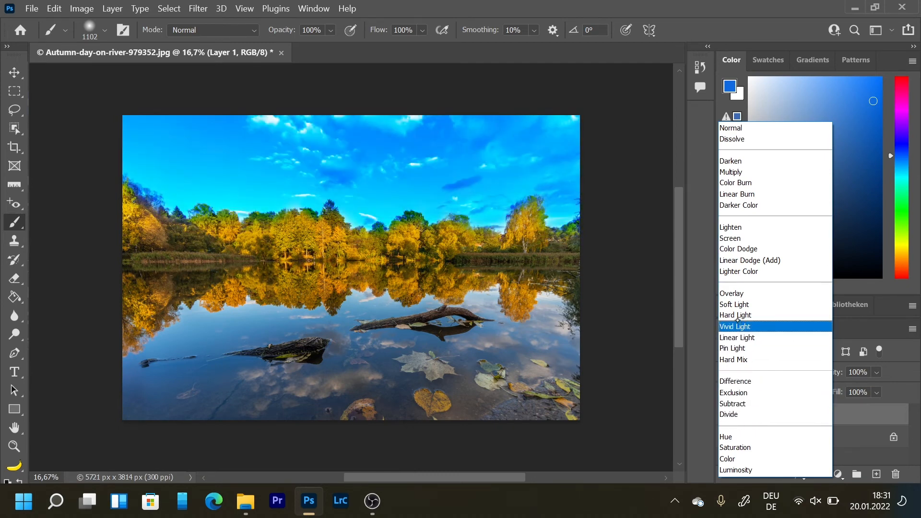
{"action": "left_click", "coordinate": [733, 305]}
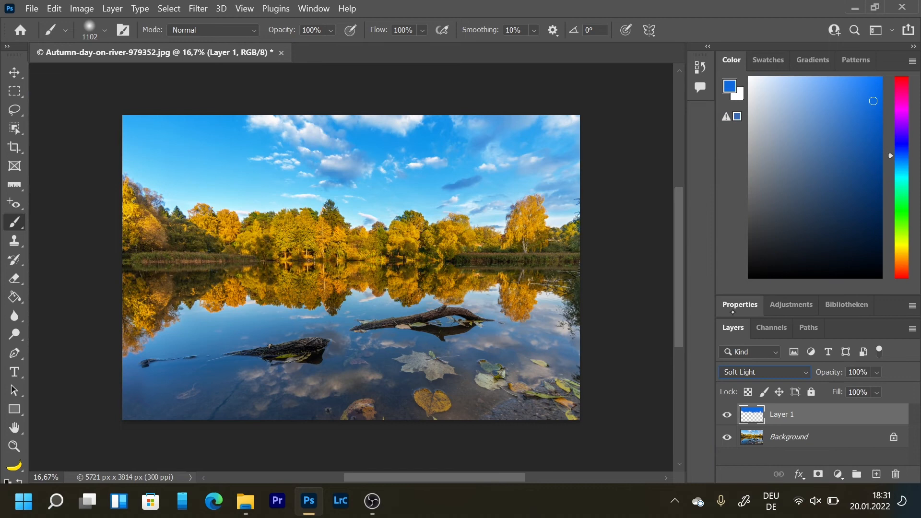